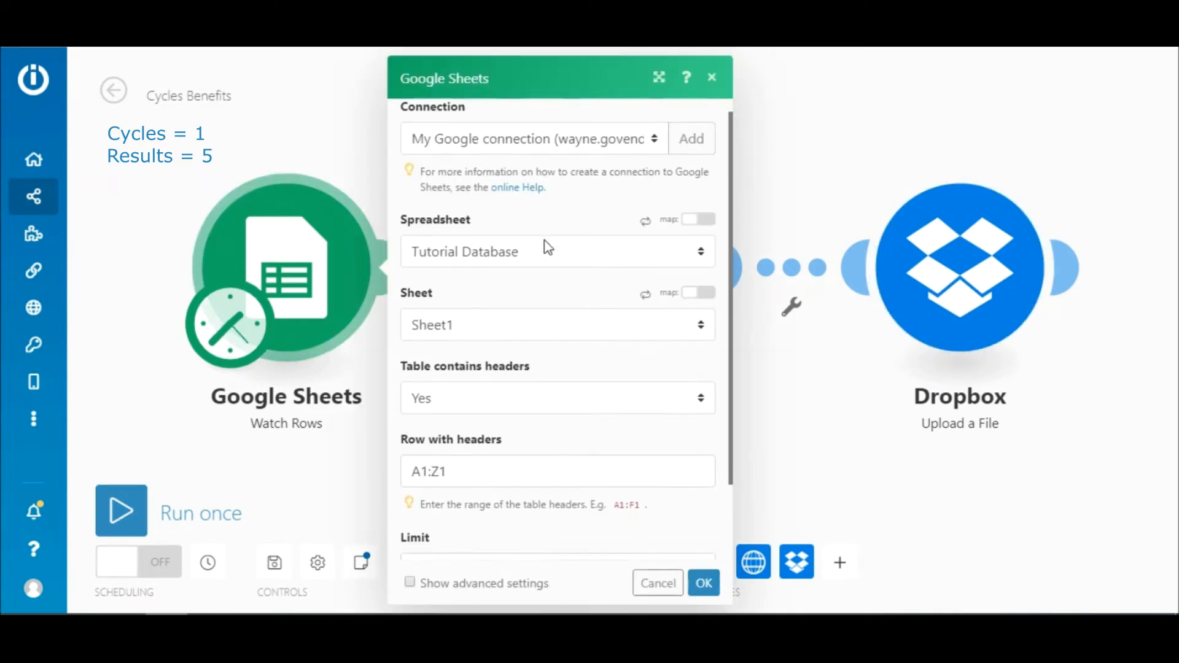
# Step: Review the scenario-wide settings and leave them unchanged
pyautogui.scroll(-3)
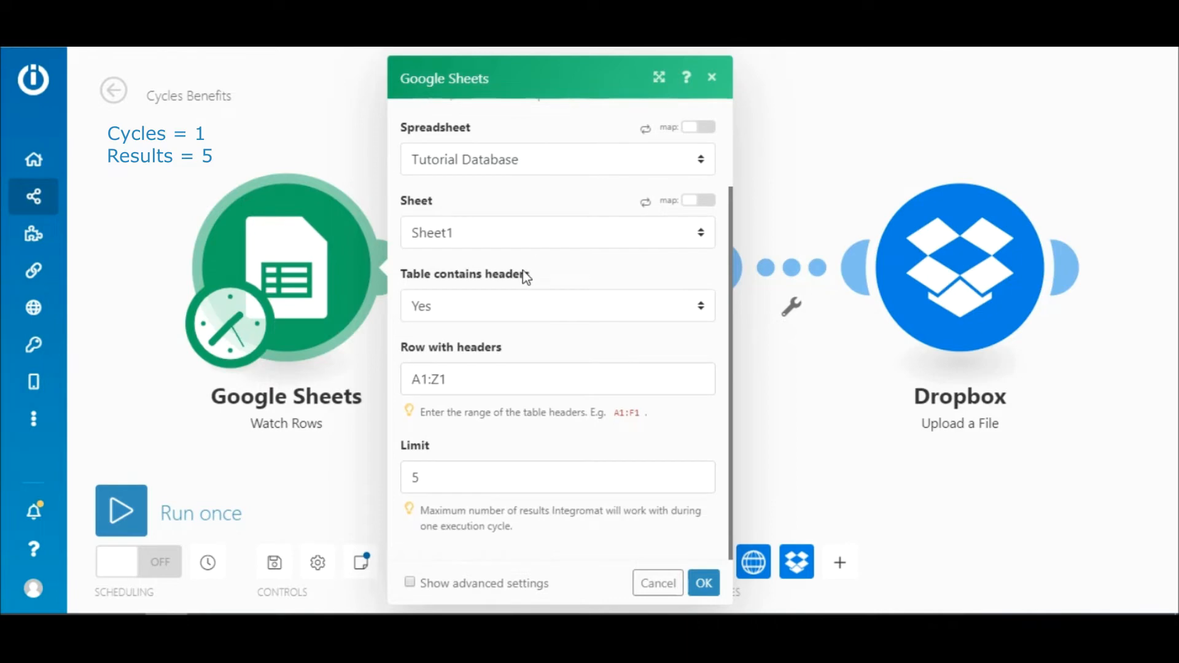
pyautogui.click(317, 563)
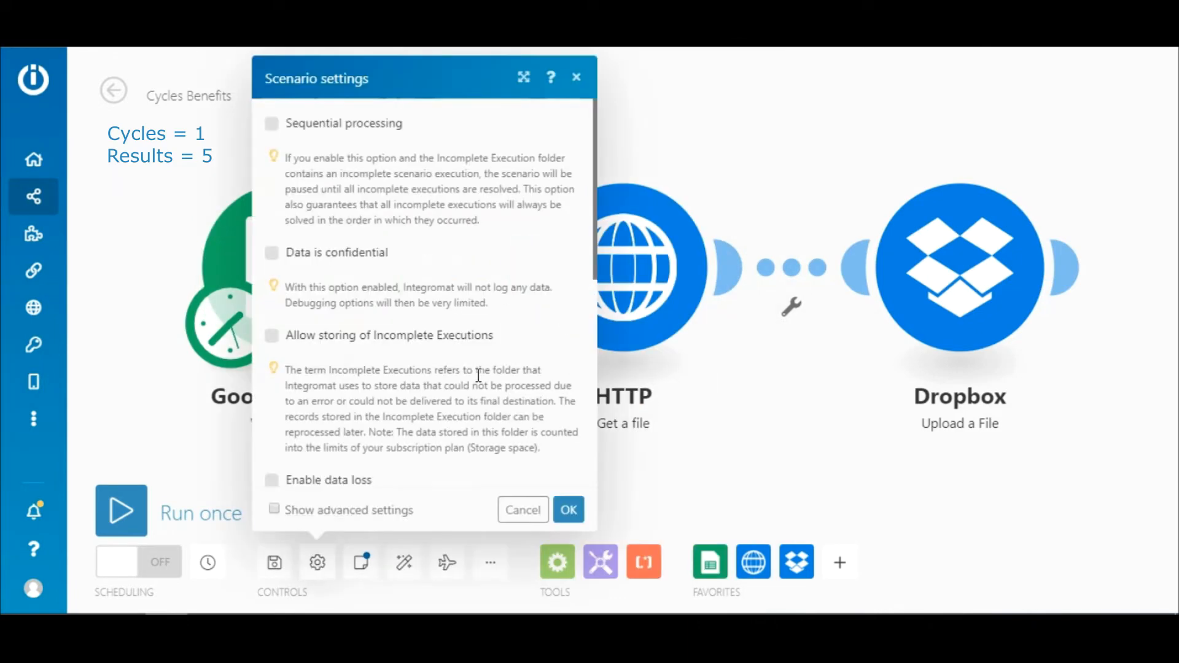
pyautogui.scroll(-3)
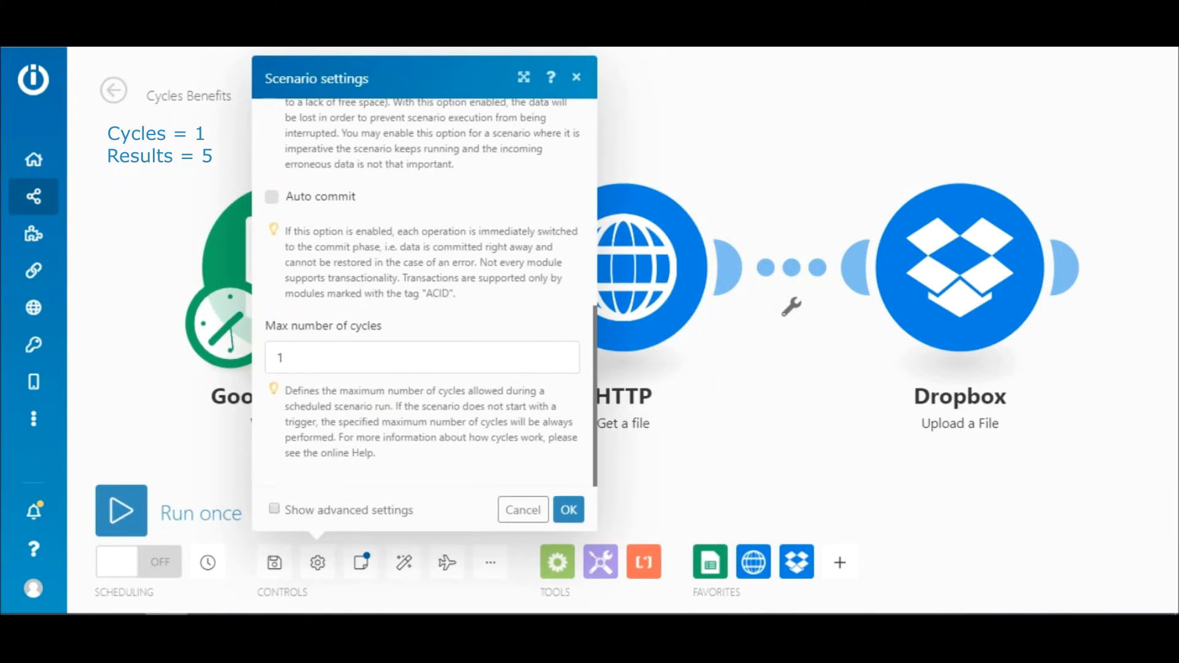
pyautogui.click(567, 508)
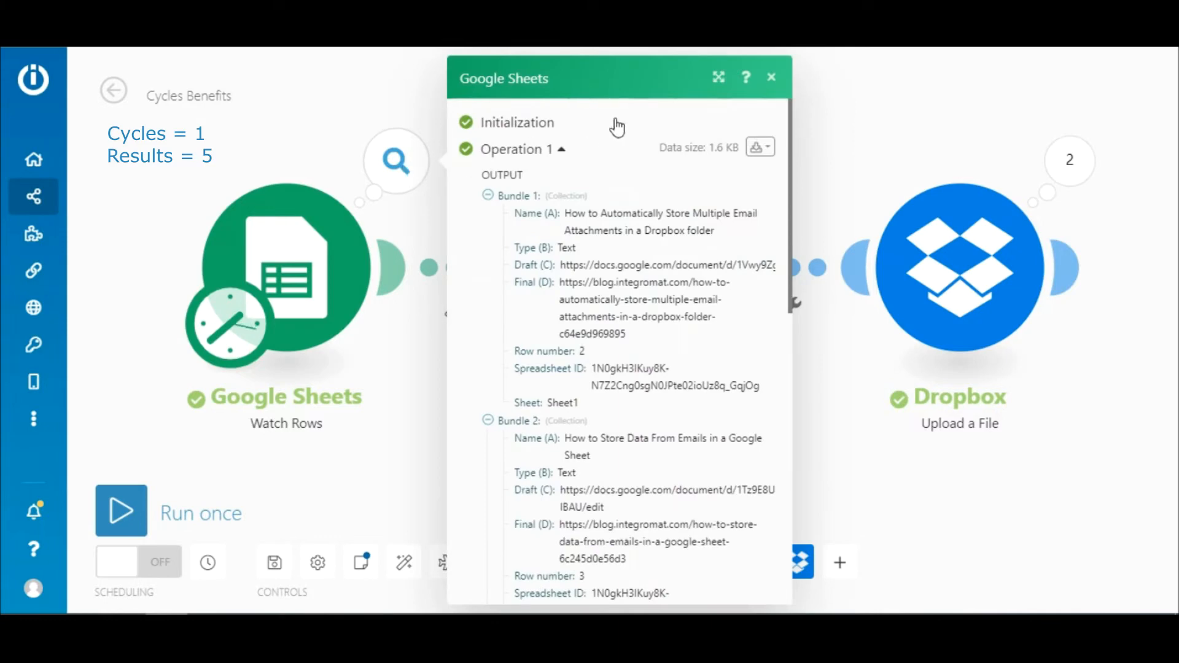
# Step: Review the Google Sheets row bundles and the HTTP module's execution details
pyautogui.scroll(-3)
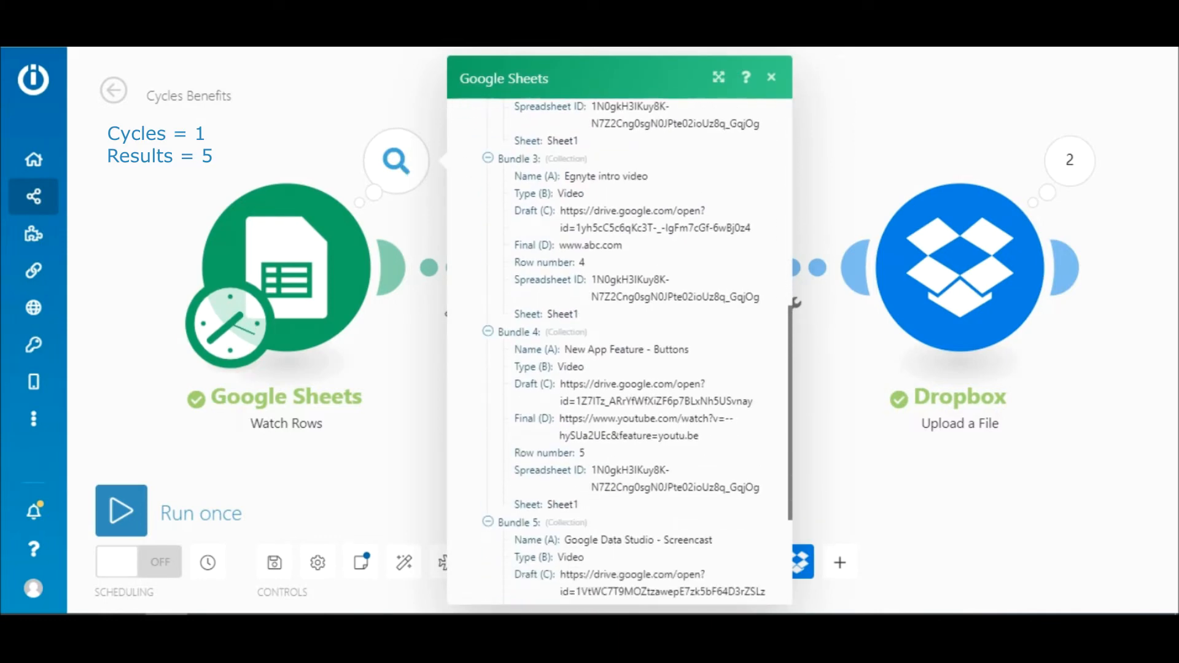
pyautogui.scroll(-3)
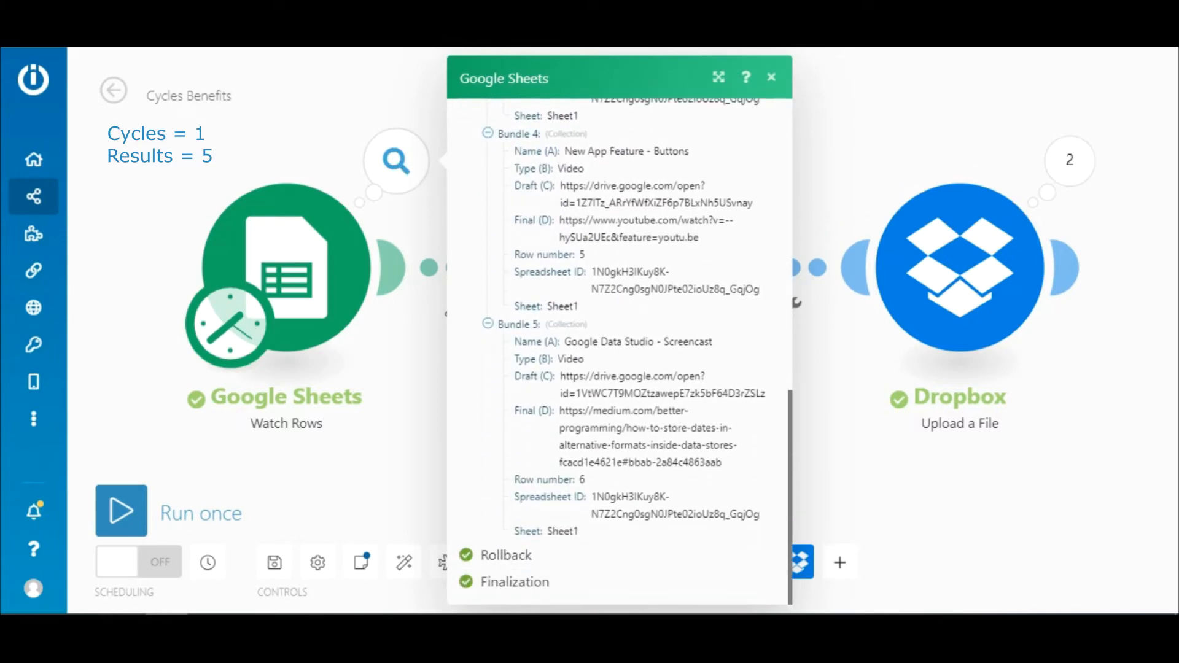
pyautogui.click(771, 76)
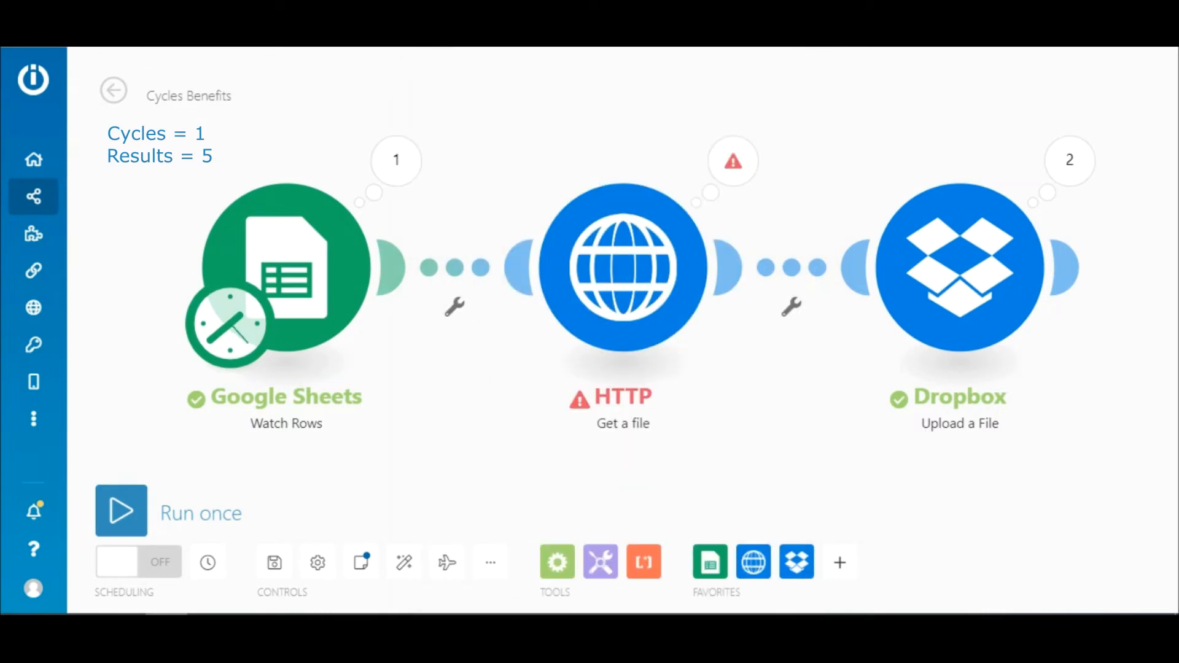
pyautogui.click(733, 160)
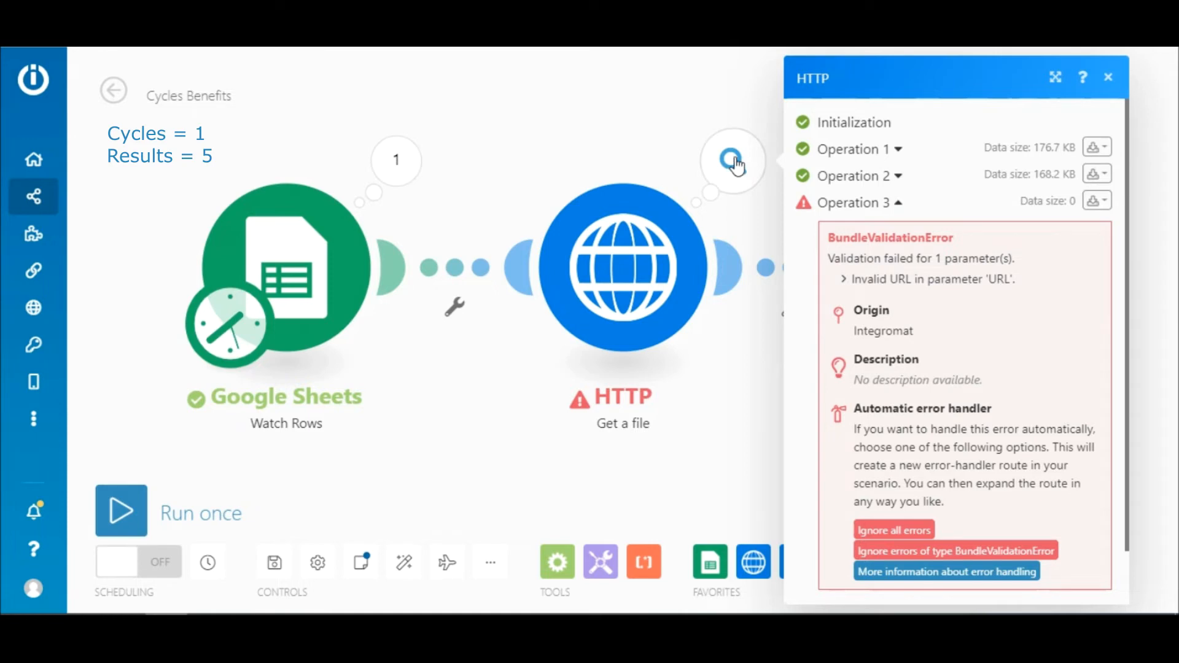
pyautogui.moveTo(733, 163)
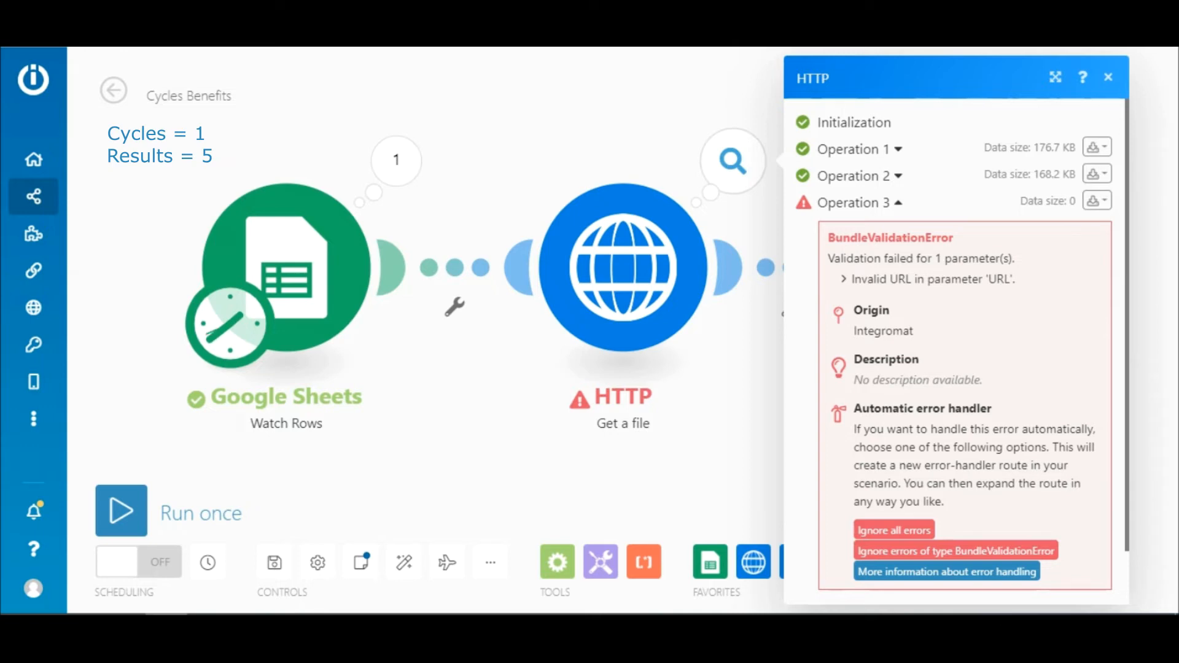
pyautogui.click(317, 562)
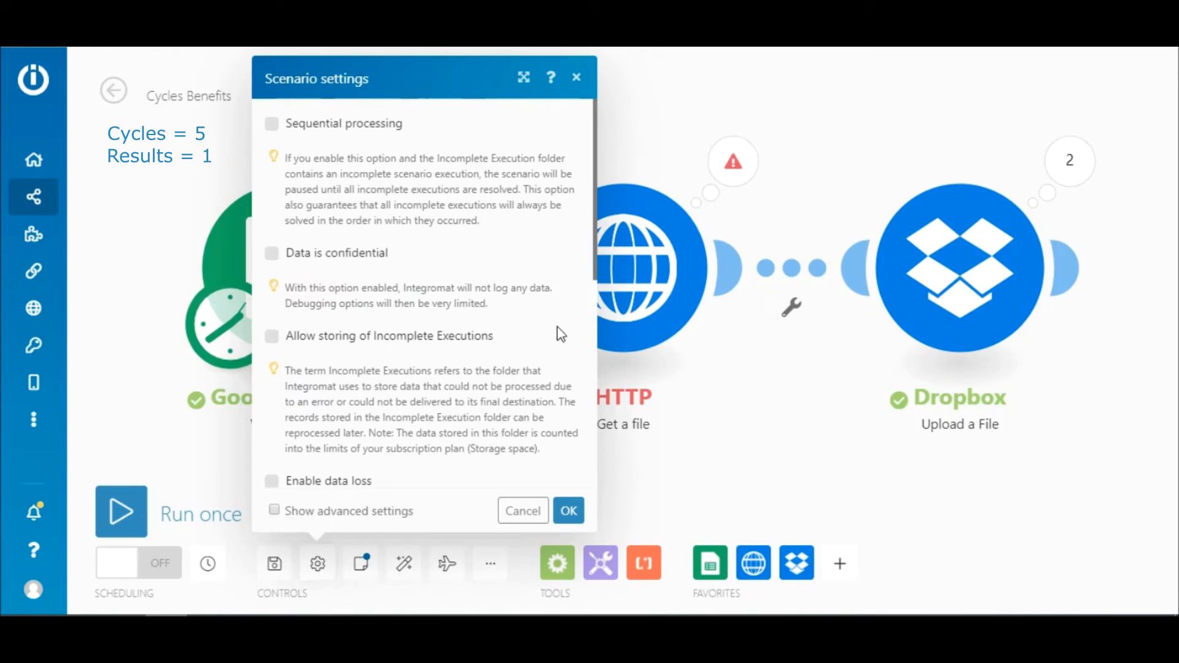
# Step: Save a maximum of 5 cycles in the scenario settings
pyautogui.scroll(-3)
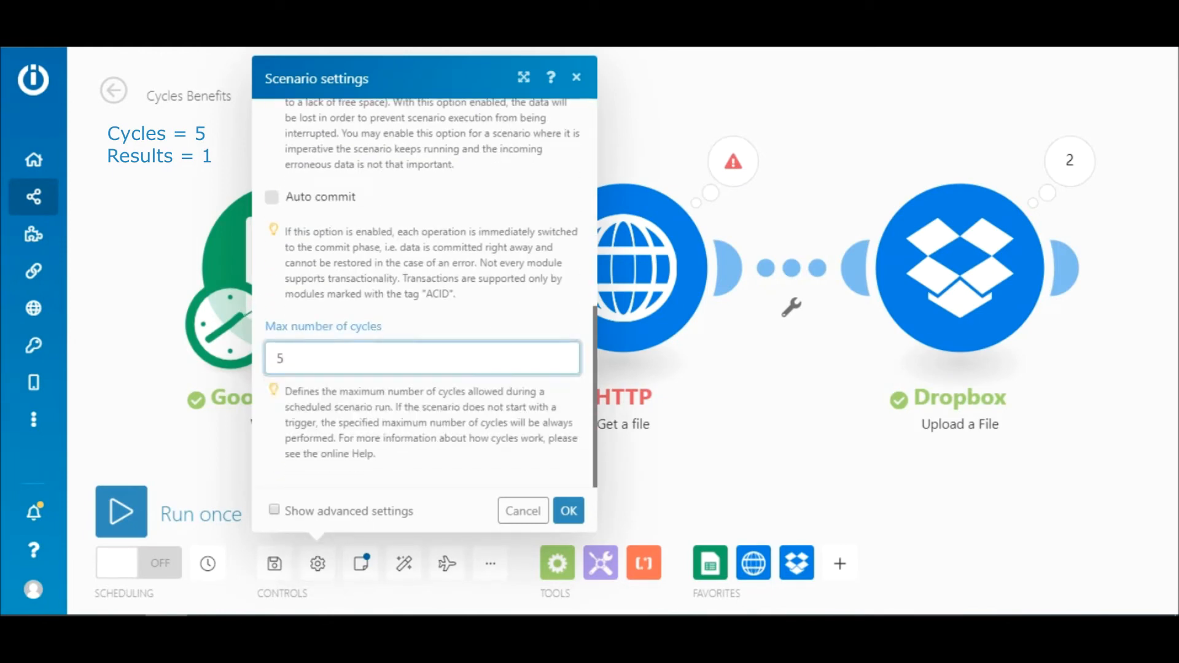
pyautogui.click(567, 511)
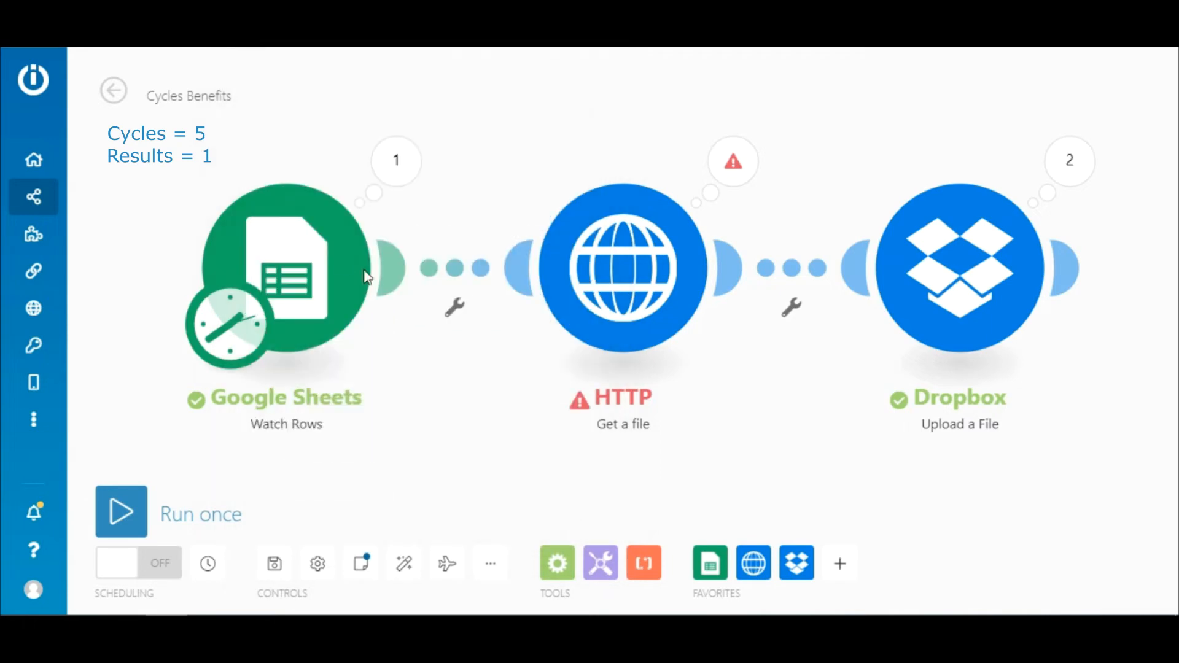
pyautogui.click(286, 270)
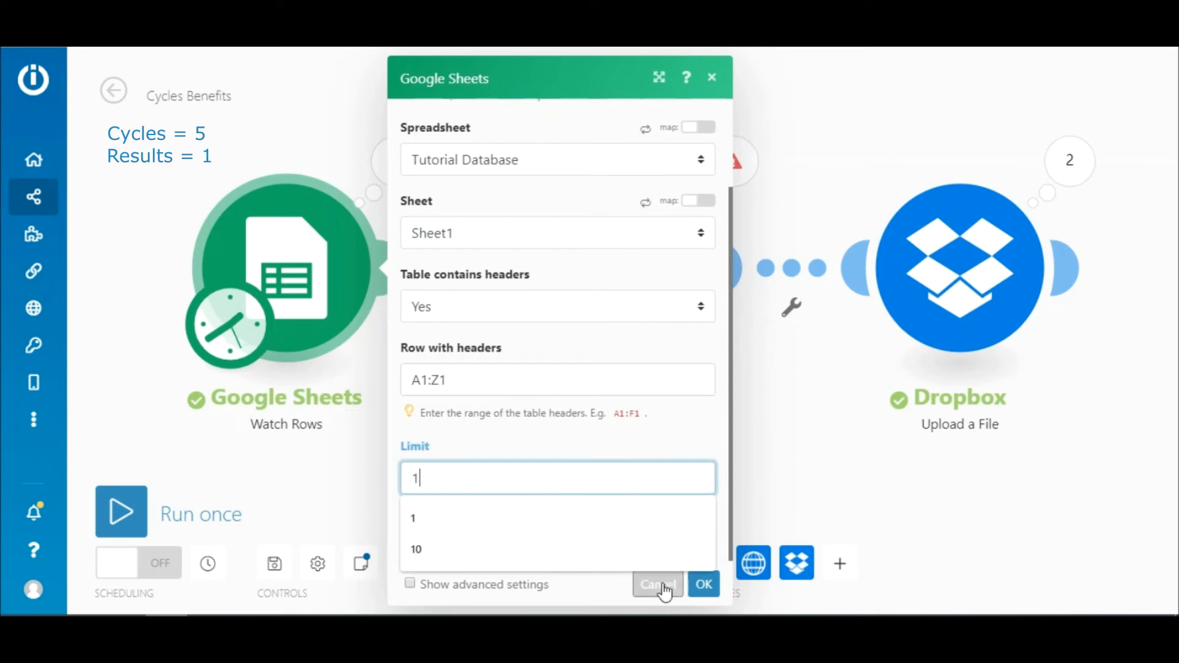
# Step: Save the trigger limit of 1 result and confirm running every 1 minute
pyautogui.click(655, 585)
pyautogui.write('1')
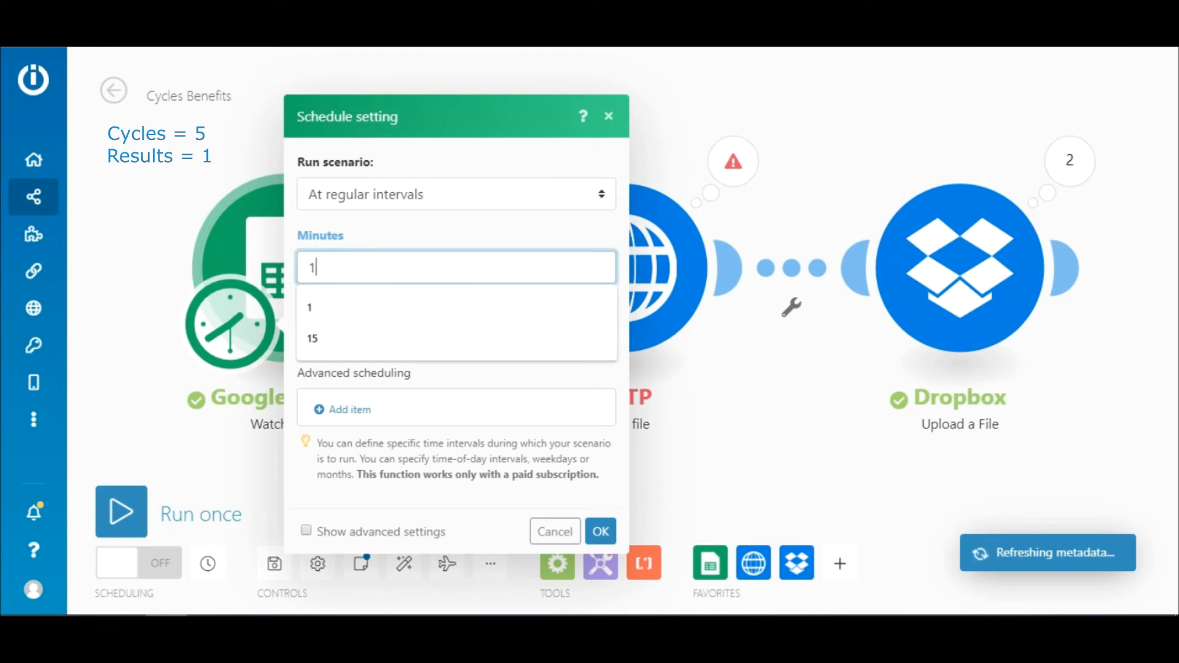
pyautogui.click(599, 530)
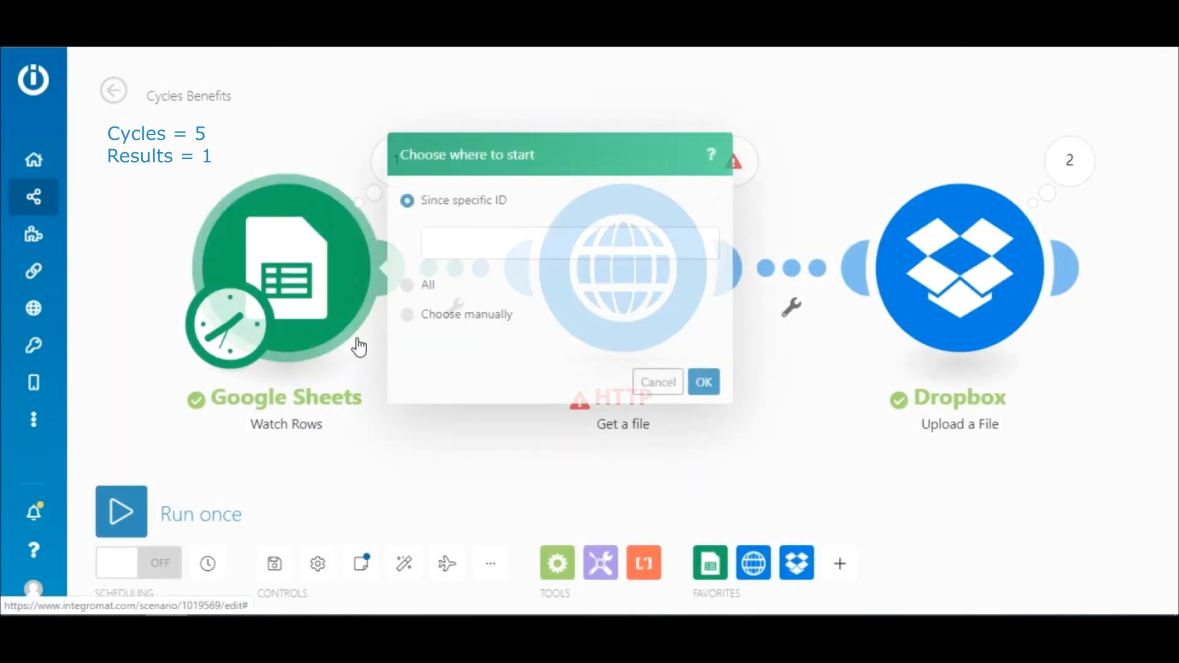
pyautogui.click(657, 382)
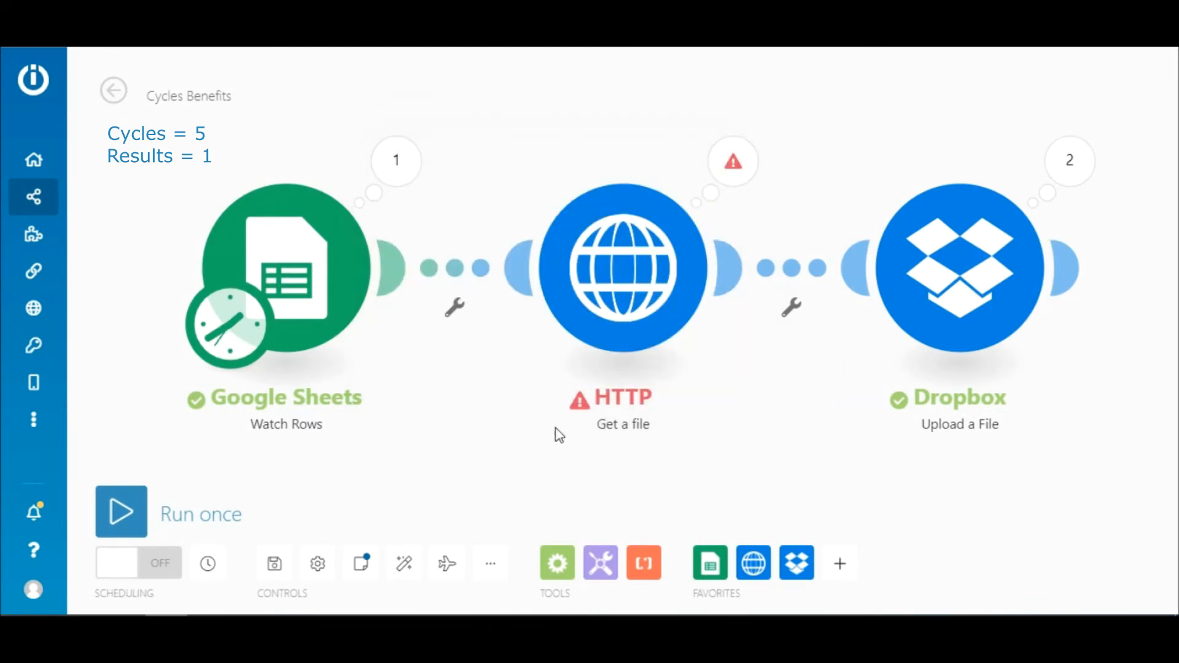
pyautogui.moveTo(317, 564)
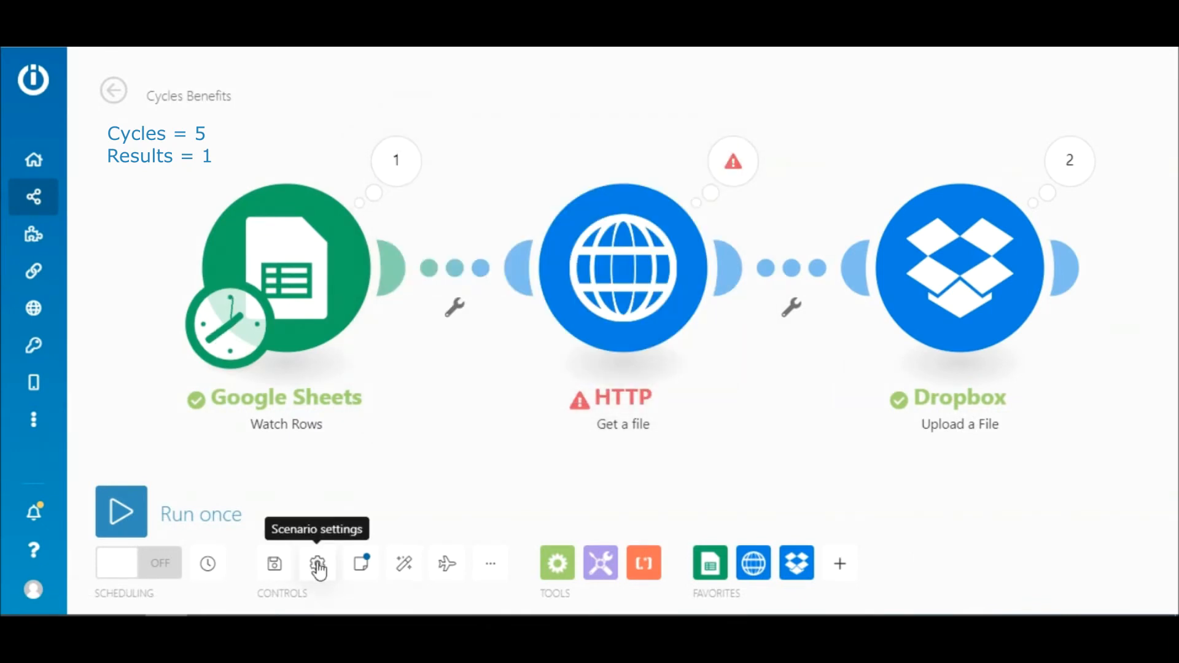
# Step: Enable storing of Incomplete Executions and switch the scenario's scheduling on
pyautogui.click(317, 564)
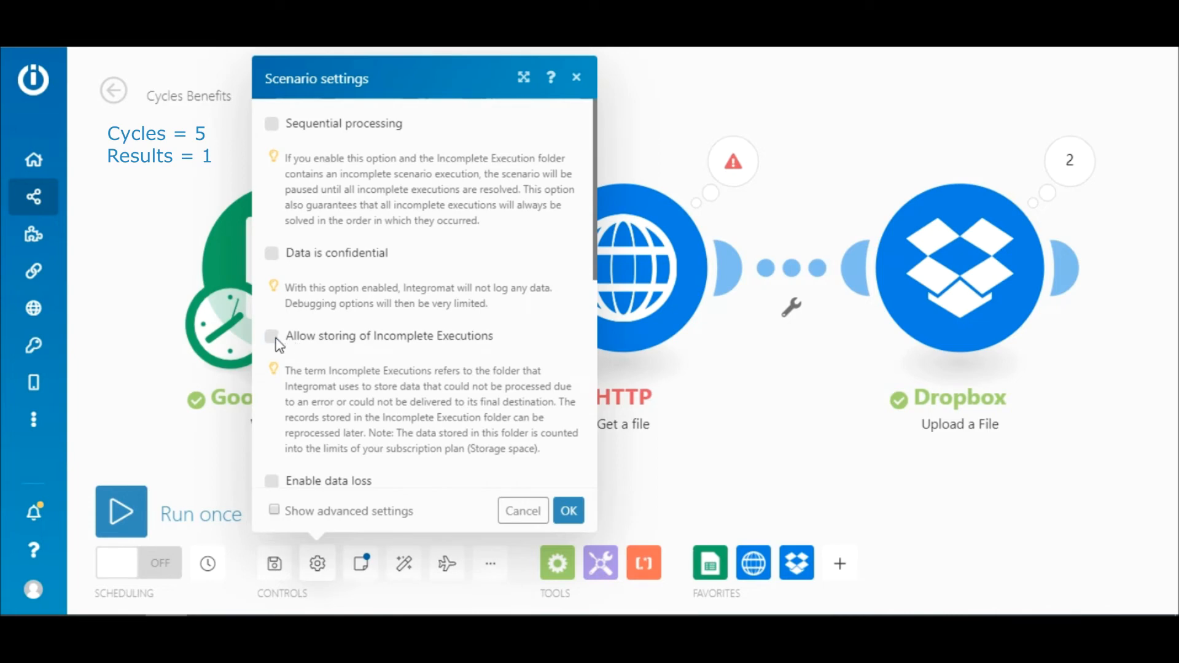
pyautogui.click(271, 335)
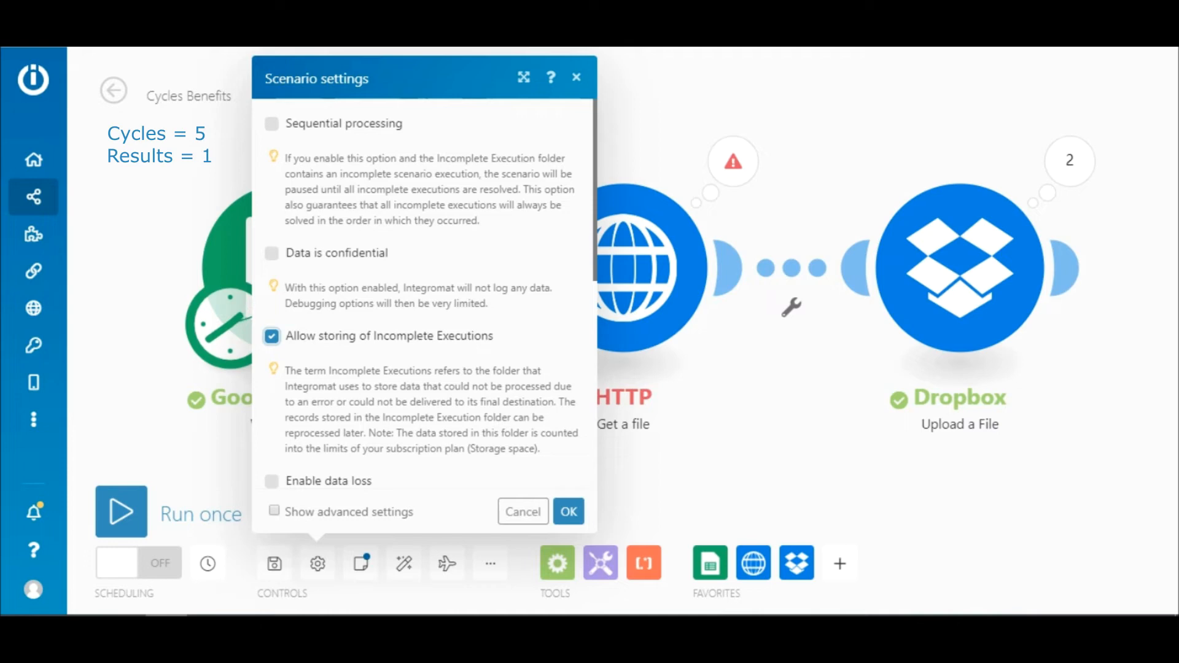
pyautogui.click(568, 511)
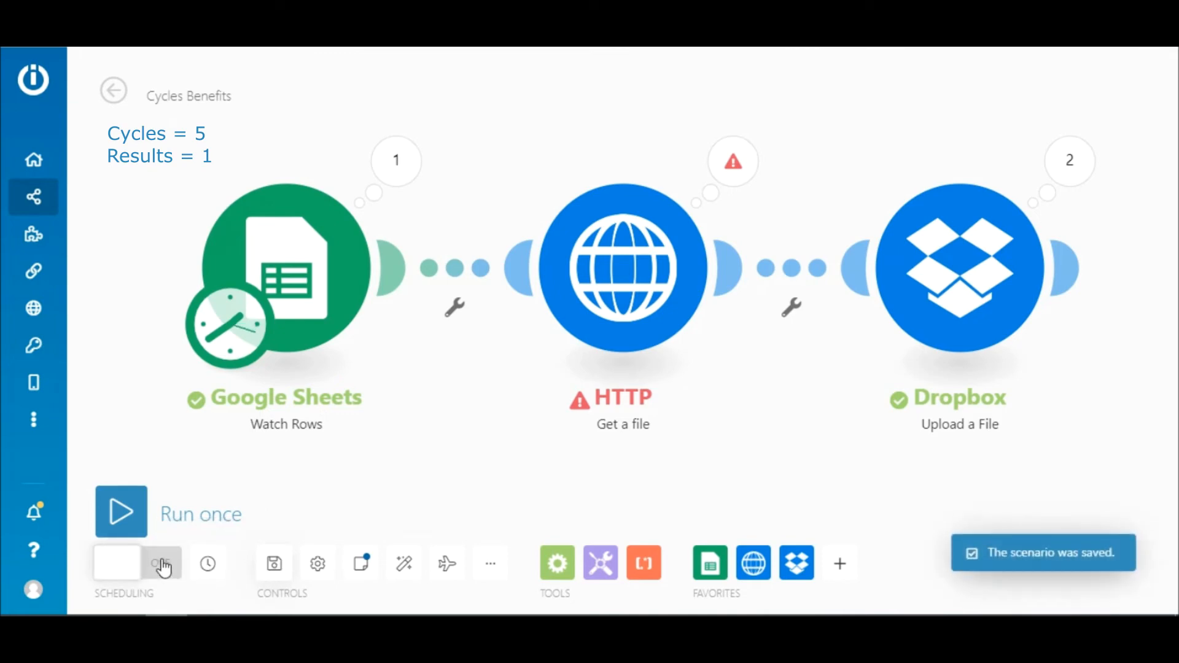
pyautogui.click(139, 562)
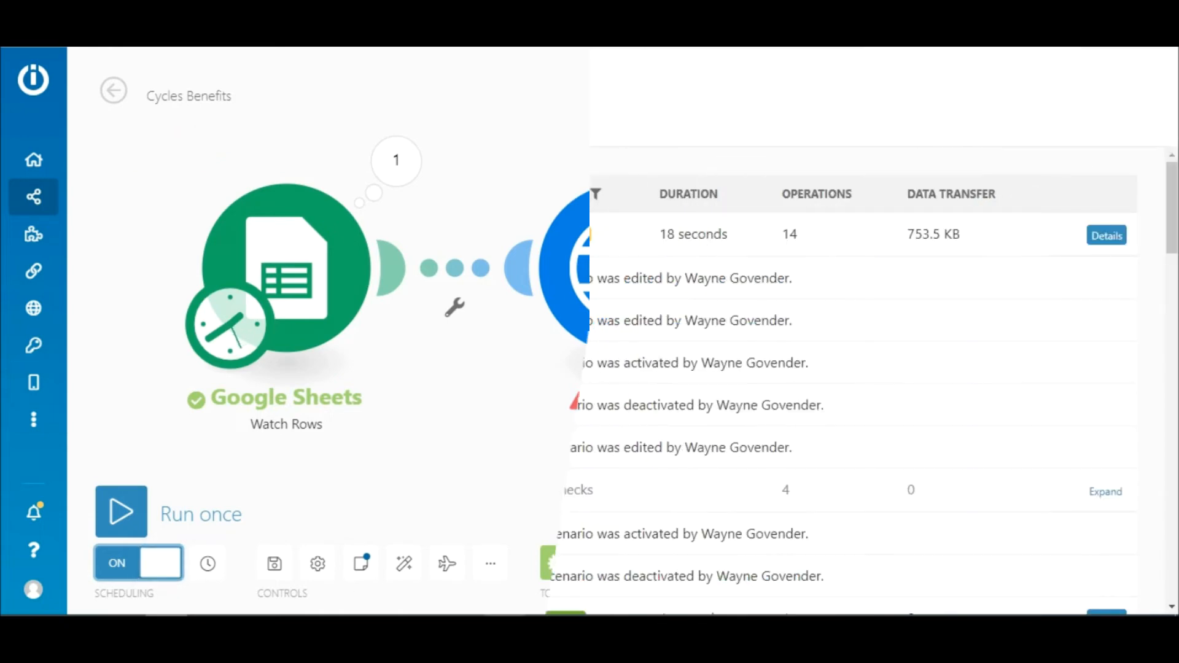
# Step: Show the run history and the details of the February 3, 2:29 PM run marked Warning
pyautogui.click(193, 126)
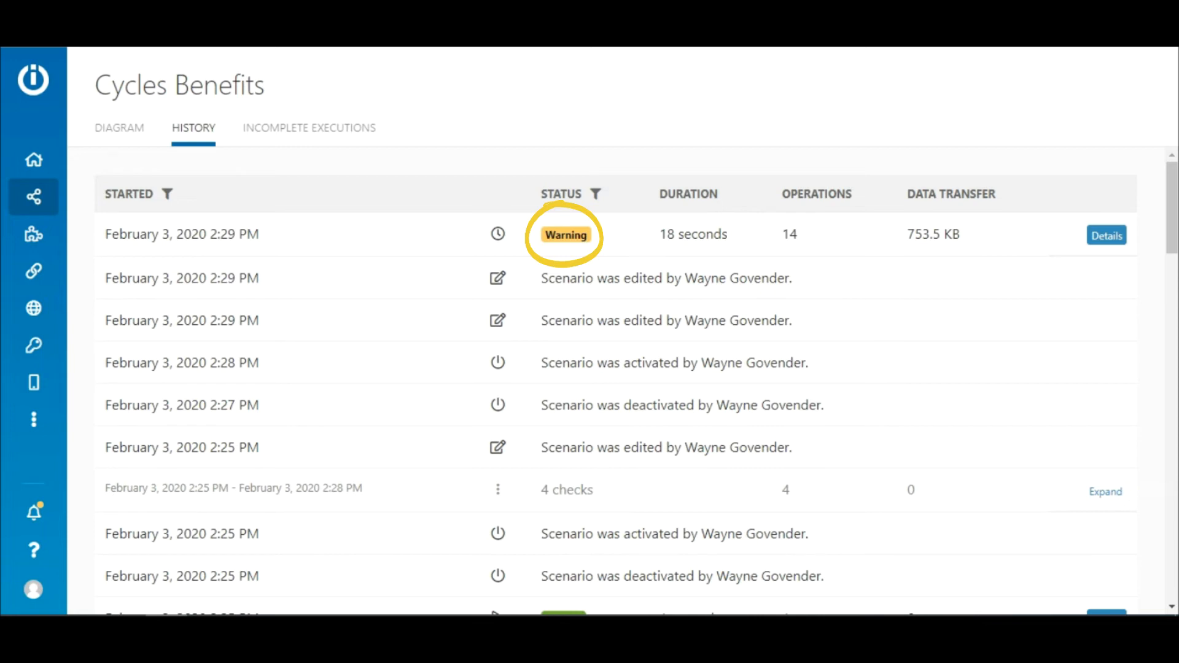
pyautogui.click(1107, 235)
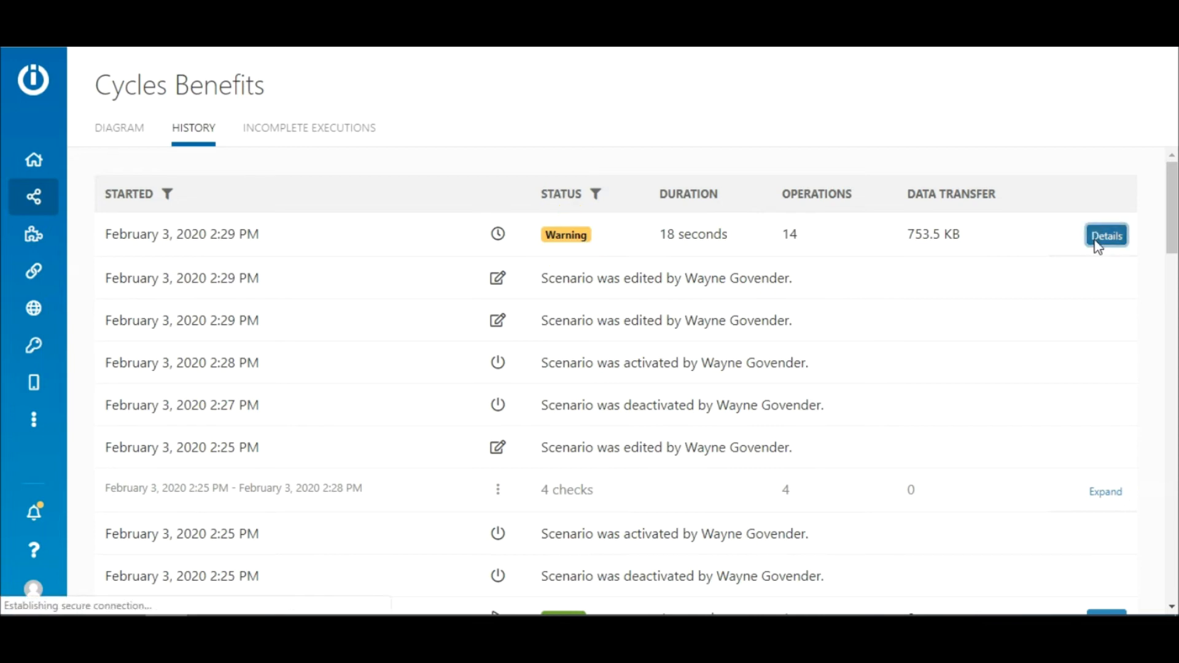
pyautogui.click(1105, 236)
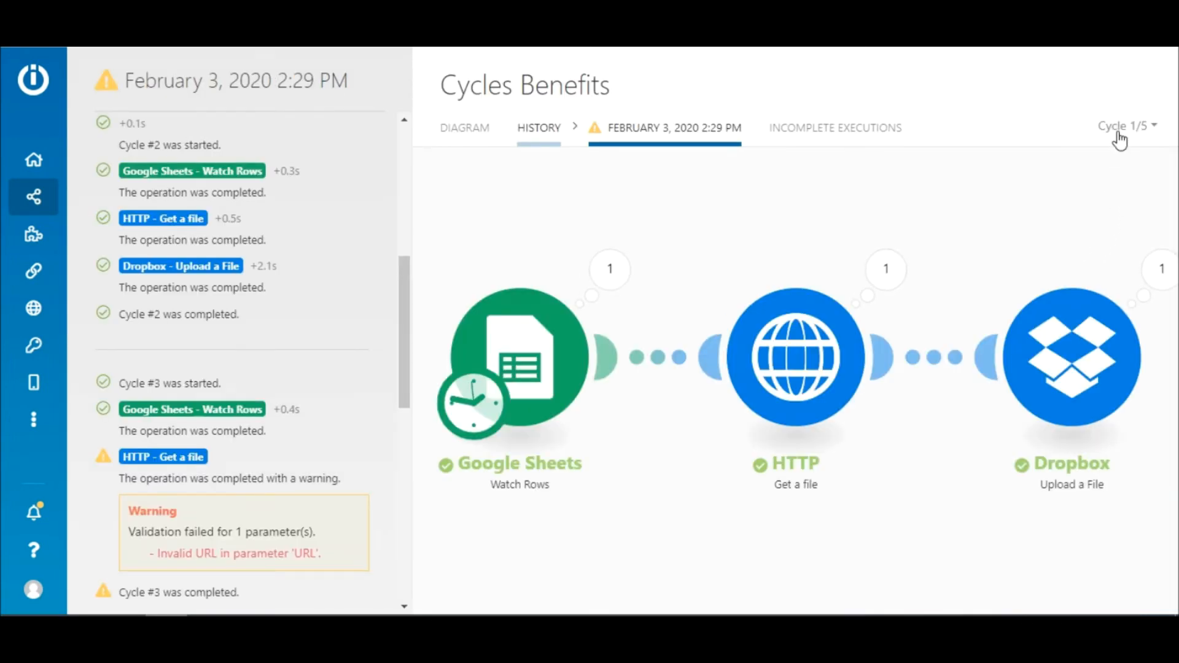
pyautogui.click(1125, 125)
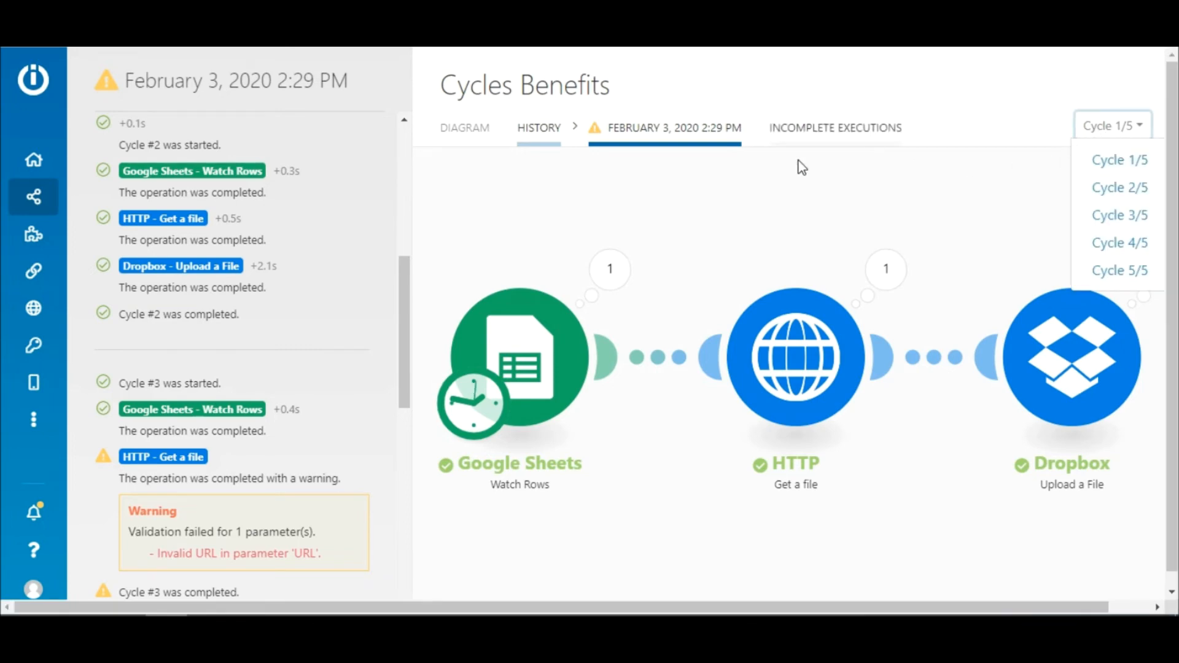
pyautogui.click(609, 269)
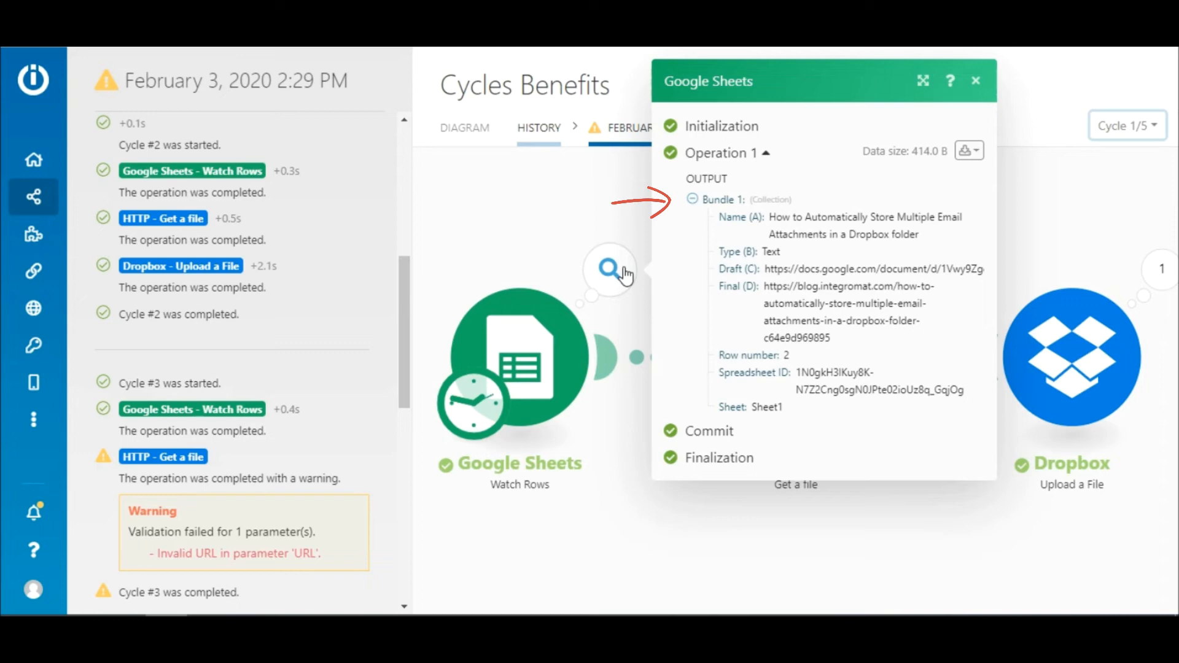
pyautogui.click(1120, 125)
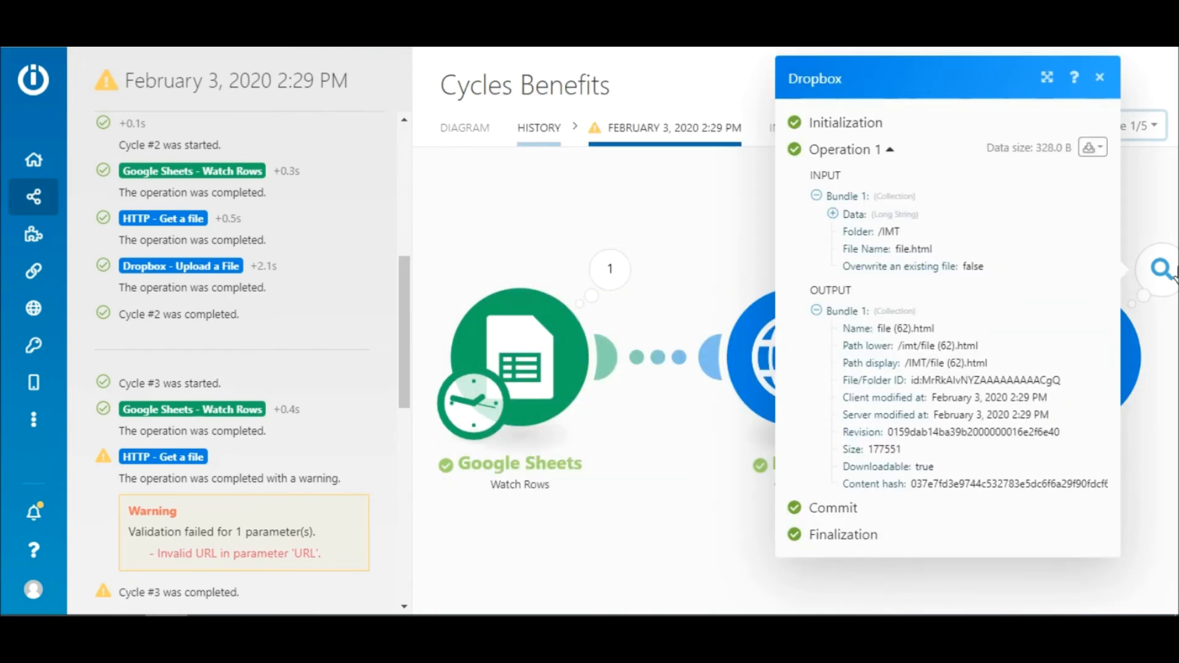
pyautogui.moveTo(667, 239)
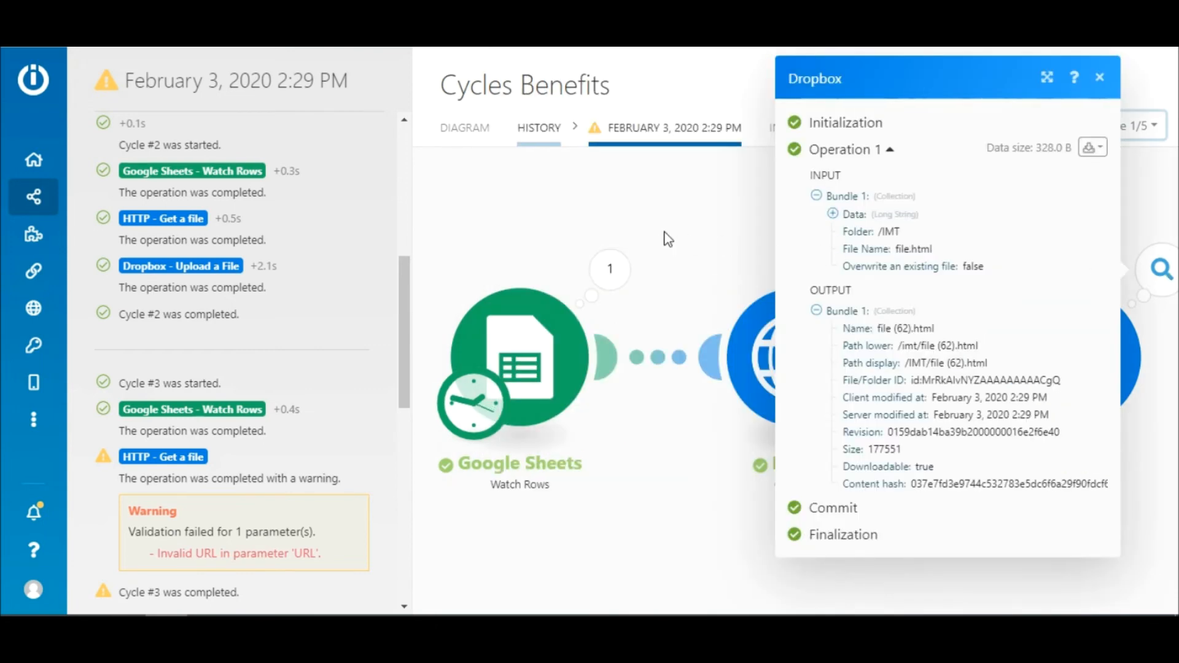
pyautogui.click(1113, 125)
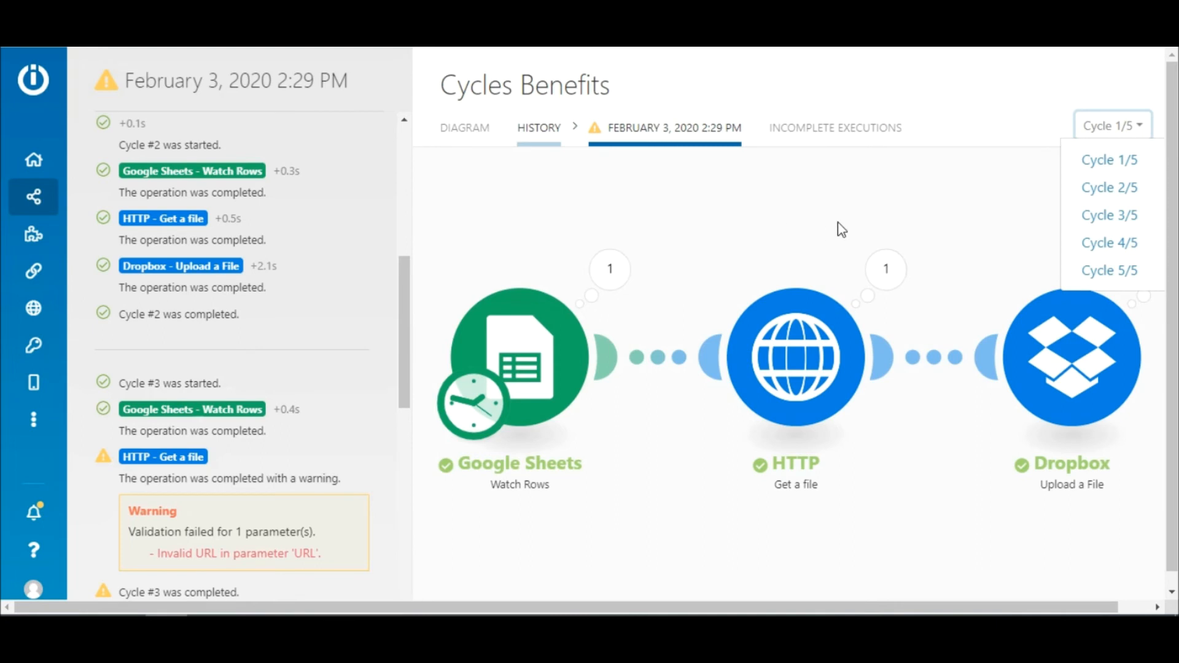
pyautogui.moveTo(1109, 214)
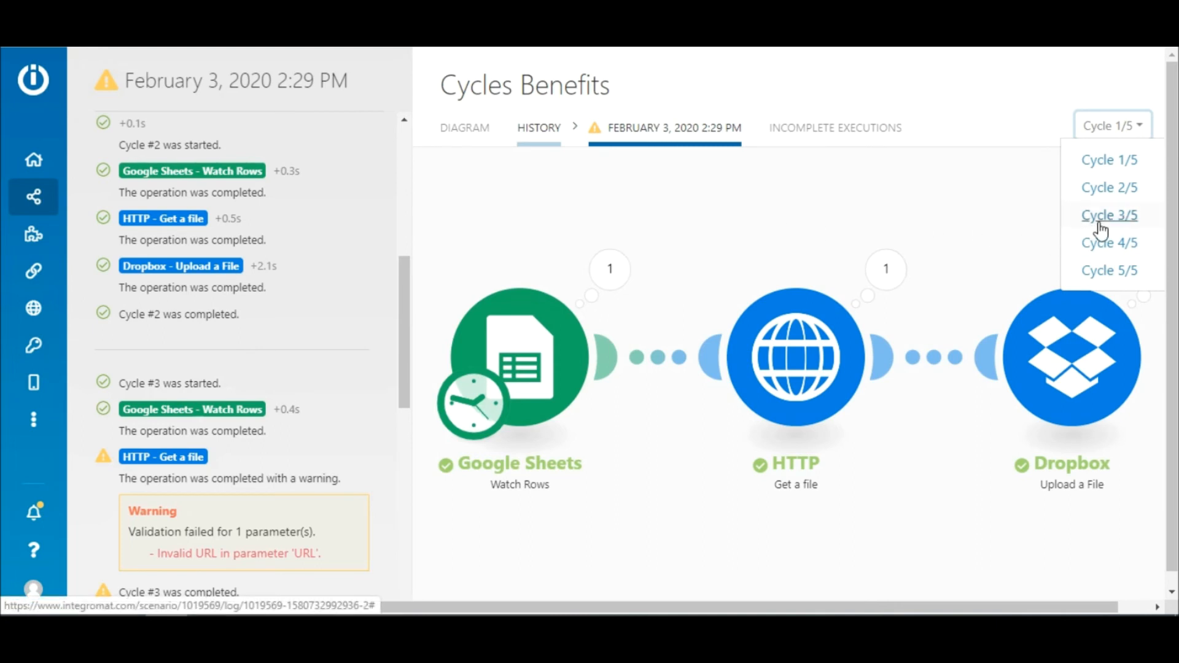
# Step: Show Cycle 3/5 and inspect the HTTP BundleValidationError for the invalid URL
pyautogui.click(1107, 213)
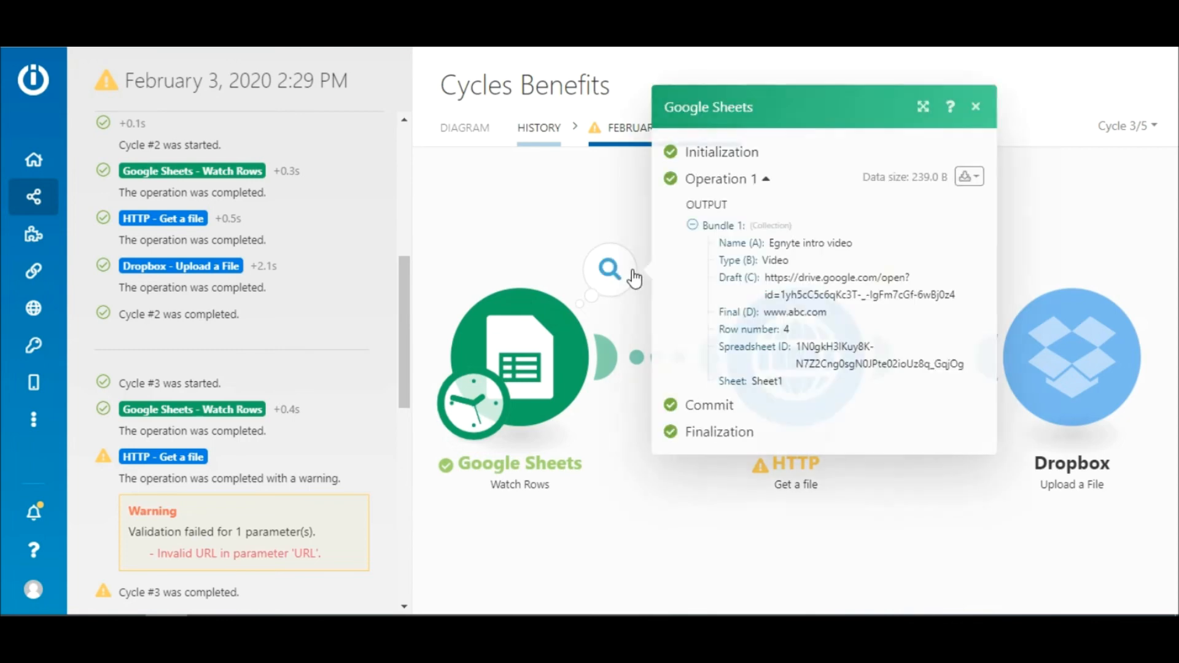
pyautogui.click(975, 106)
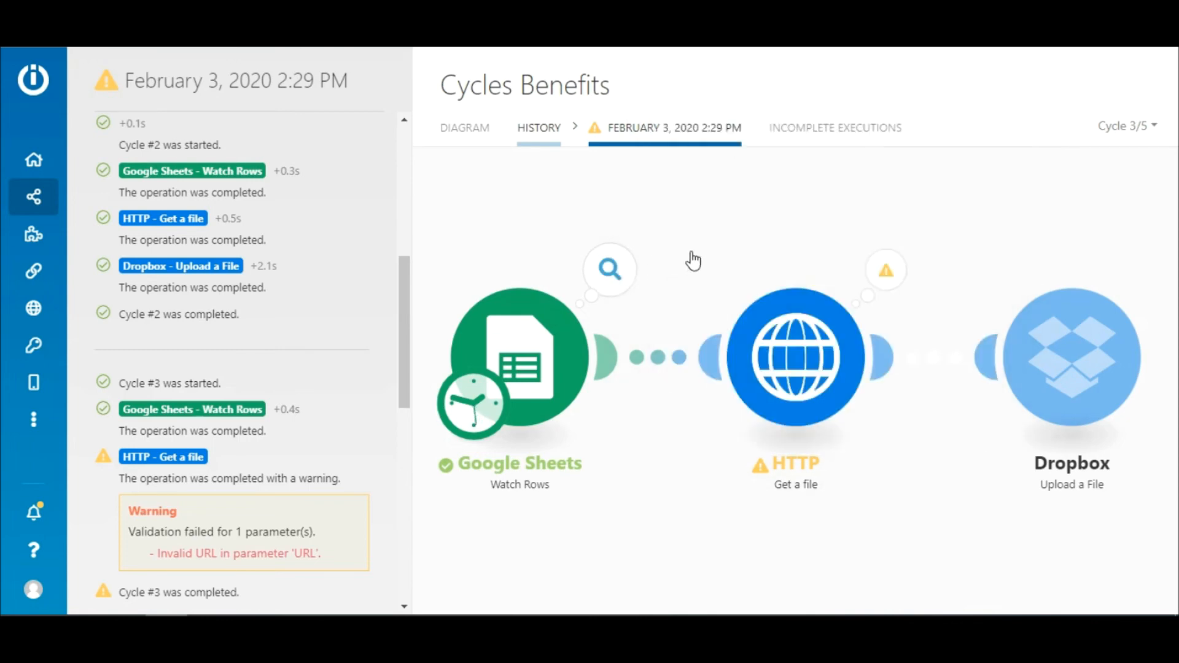
pyautogui.click(885, 269)
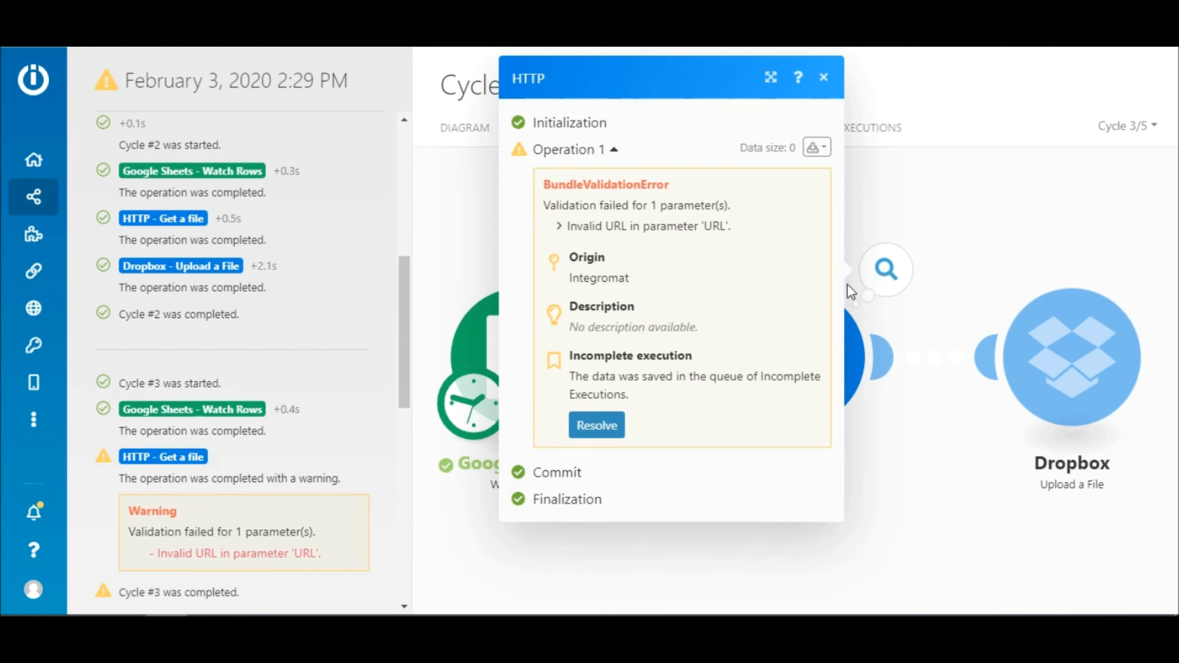
pyautogui.moveTo(649, 398)
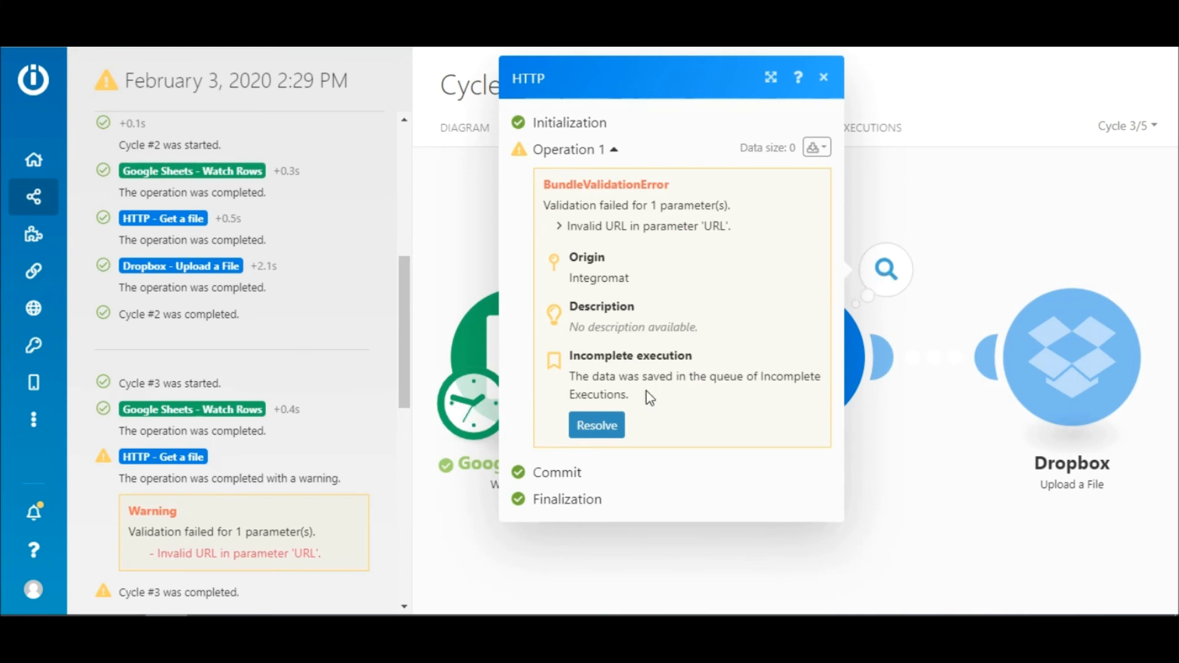
pyautogui.moveTo(596, 425)
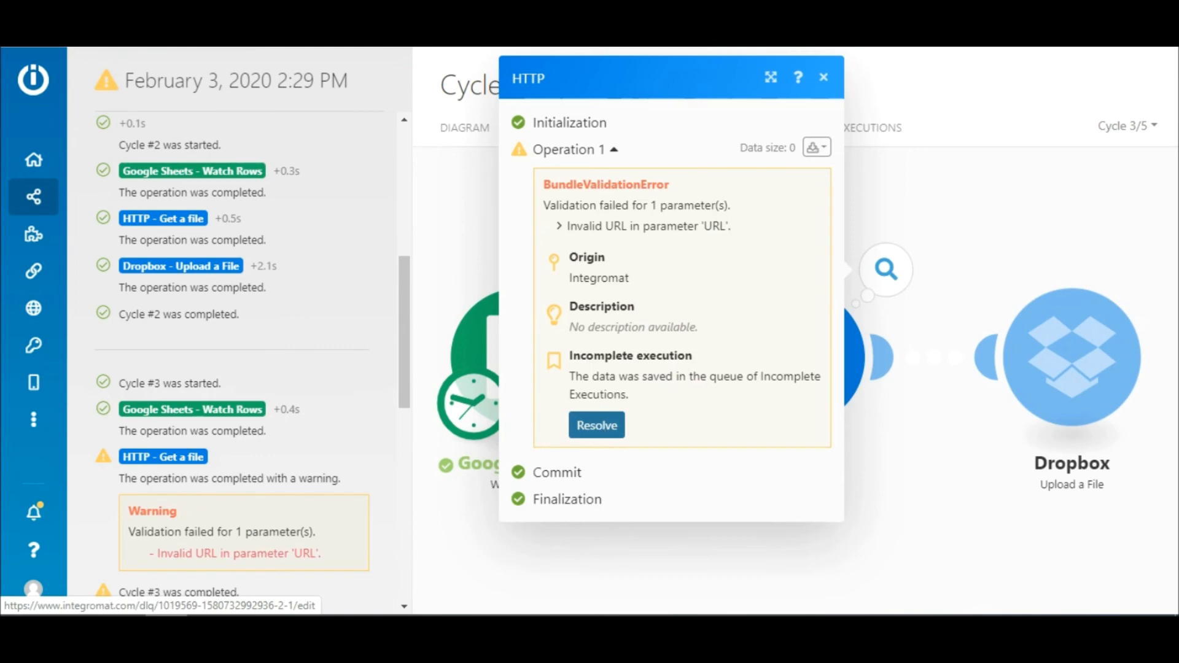
pyautogui.click(822, 76)
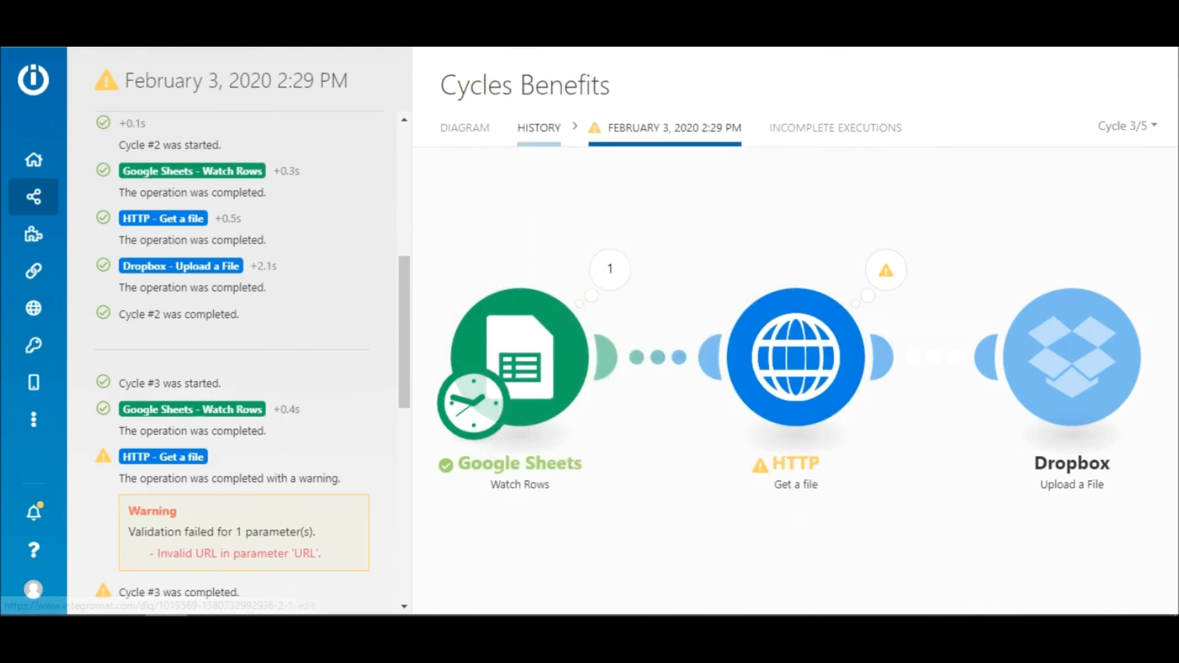
pyautogui.scroll(-3)
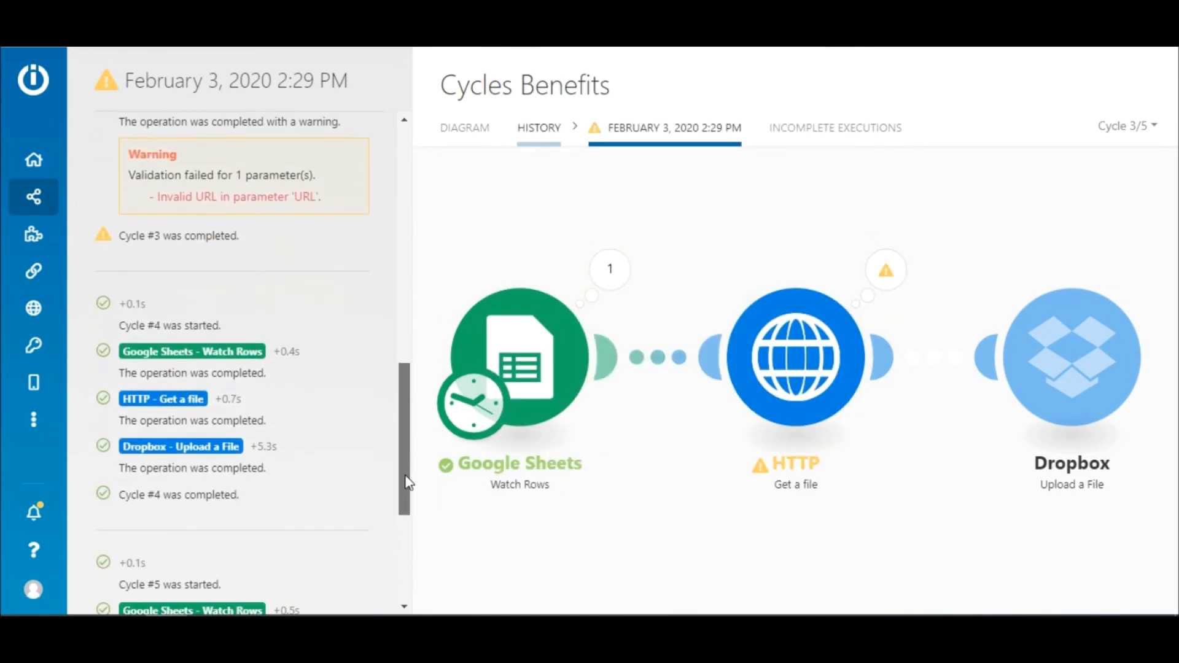